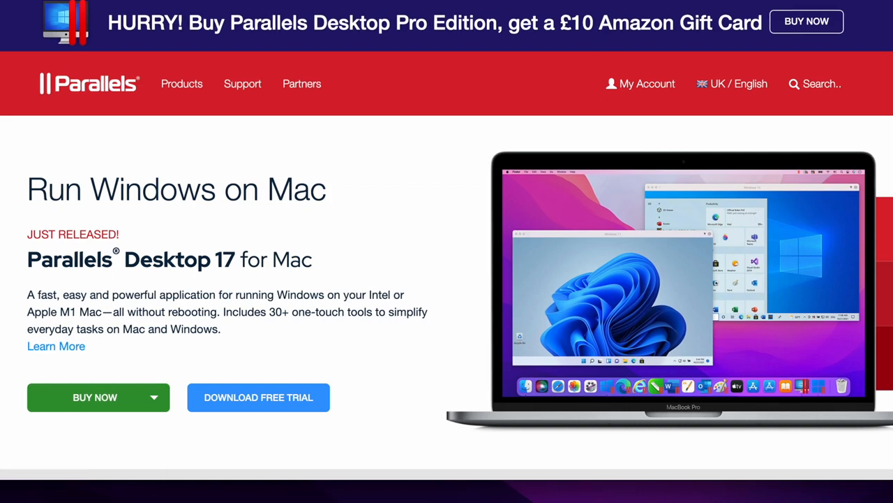
Download the Parallels Desktop 17 free trial installer from the Parallels website
click(258, 397)
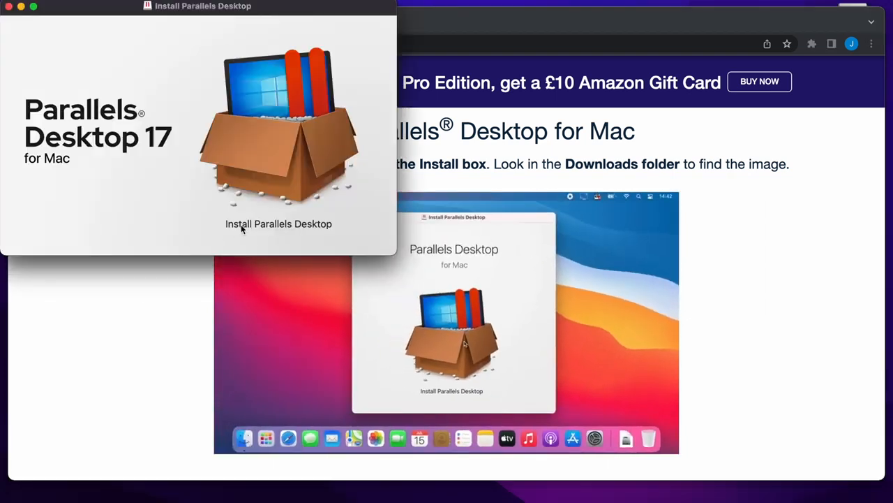
Launch the Parallels Desktop installer and authorize it with the administrator password
click(278, 126)
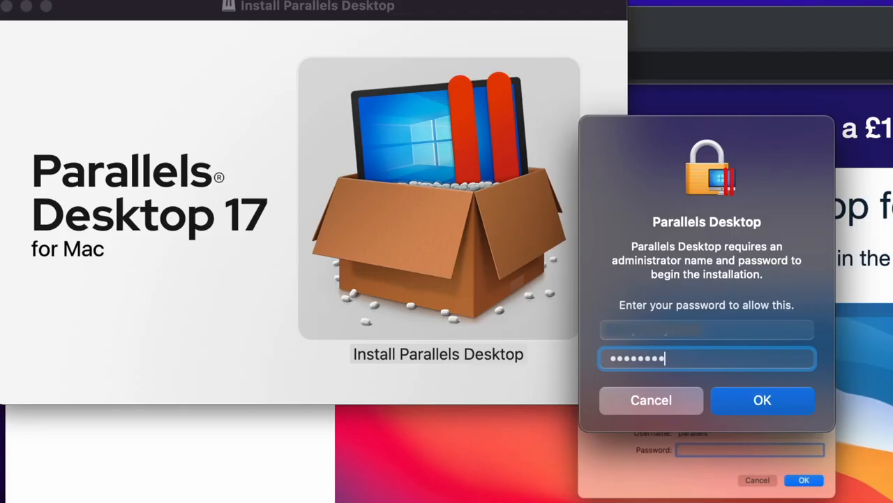
click(763, 400)
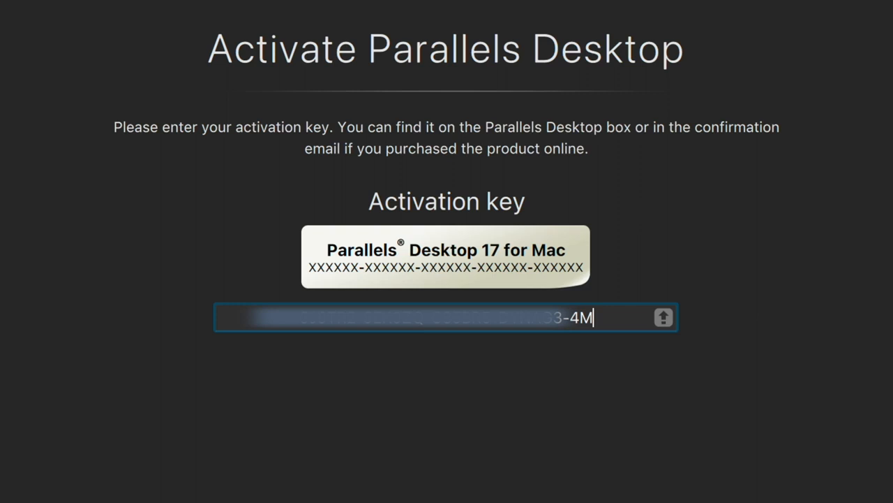
Submit the Pro Edition activation key and acknowledge the successful activation message
text(B)
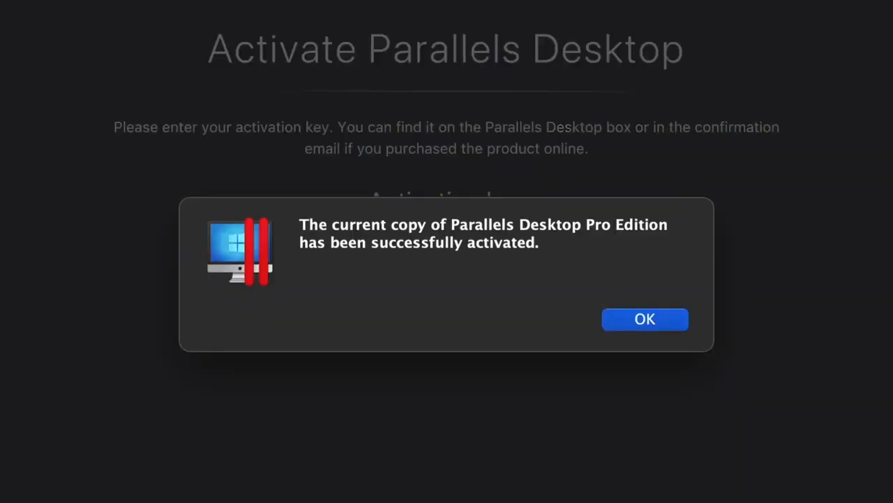
click(644, 319)
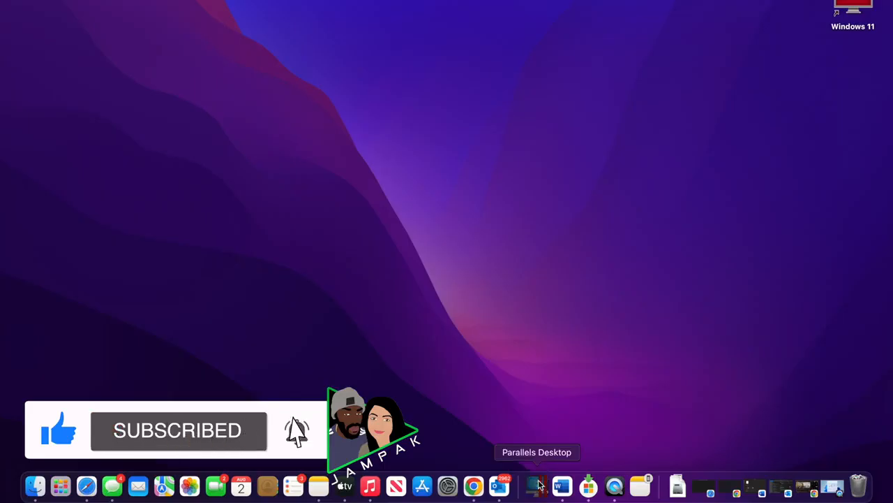
Launch Parallels Desktop from the Dock and resume the suspended Windows 11 machine
click(538, 485)
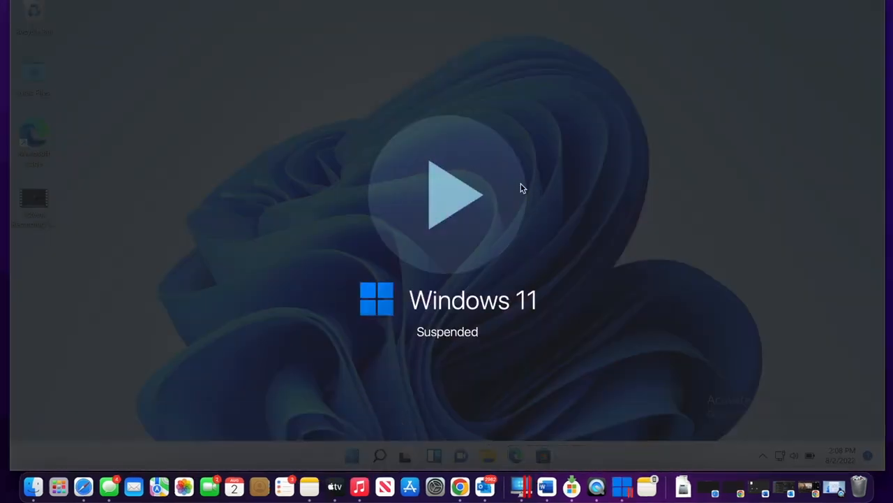
click(447, 194)
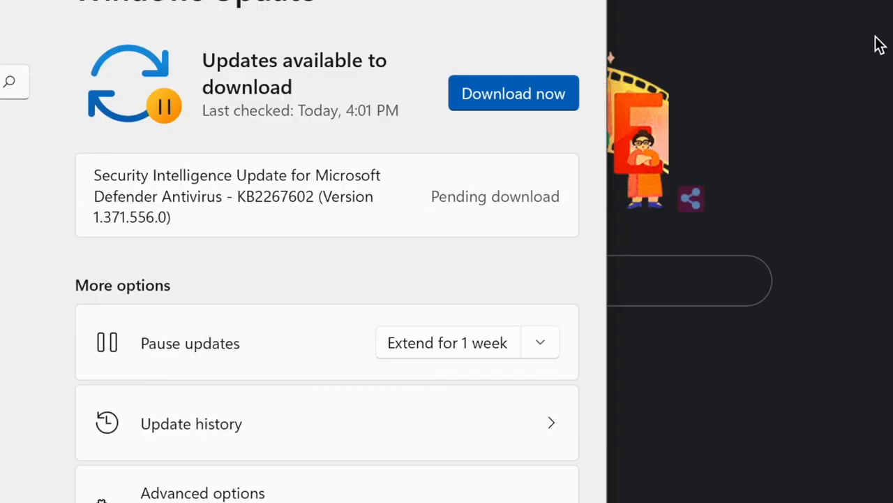
mouse_move(642, 56)
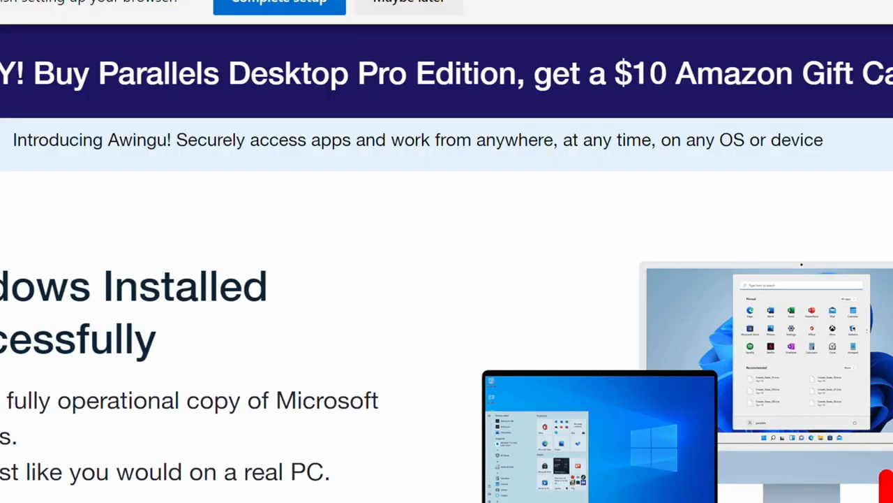
Leave the Edge 'Install Your Windows Applications' page and start a Notepad note
scroll(down, 3)
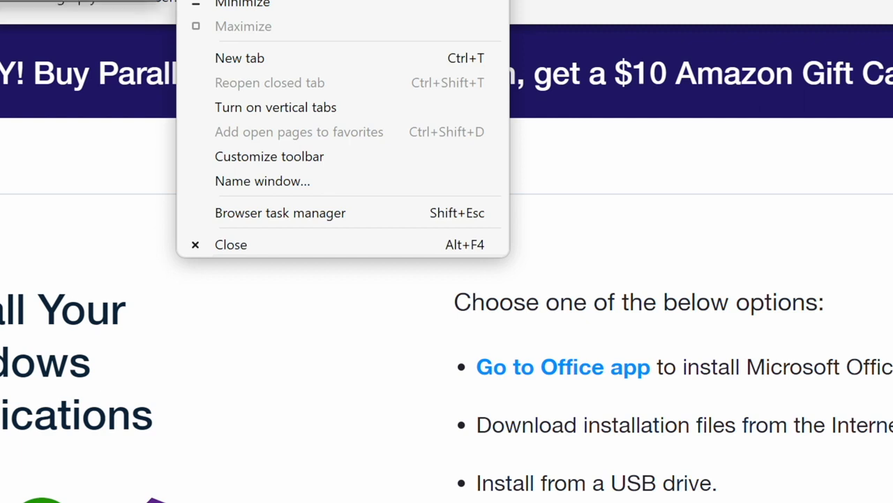
click(240, 58)
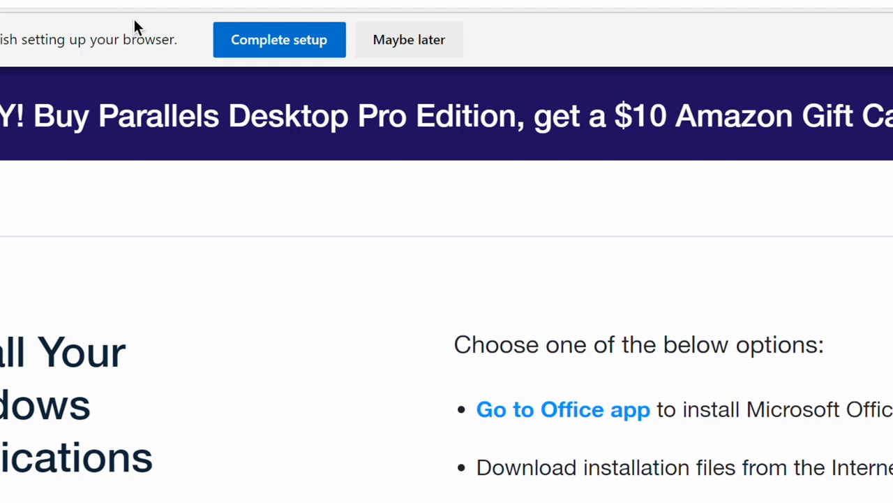
mouse_move(401, 291)
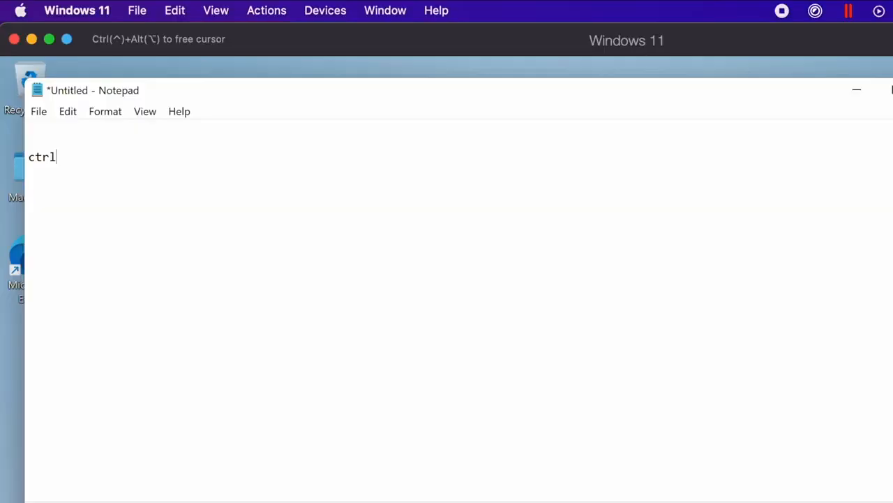
List 'ctrl c' and 'cmd c' lines in the Notepad note to compare copy shortcuts
text(c)
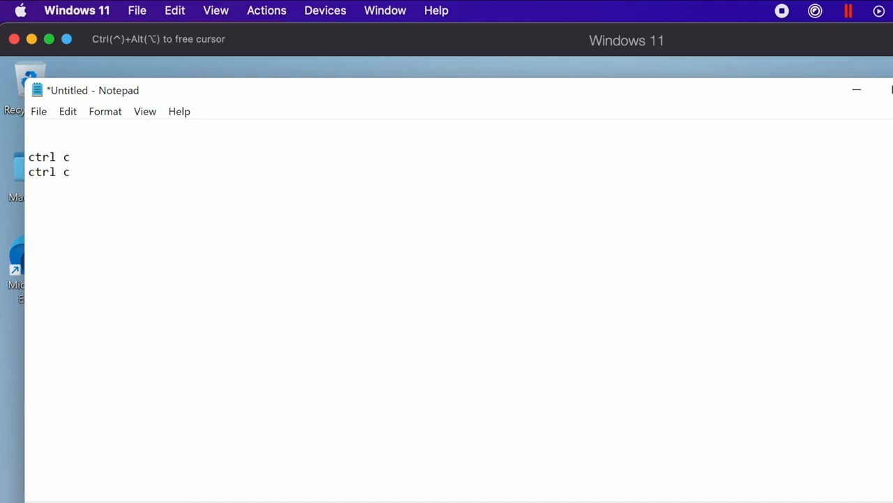
text(c)
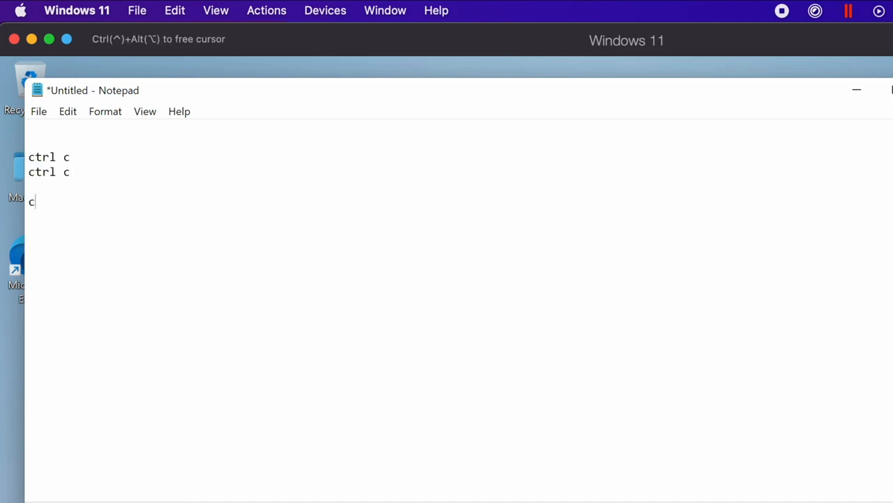
text(md c)
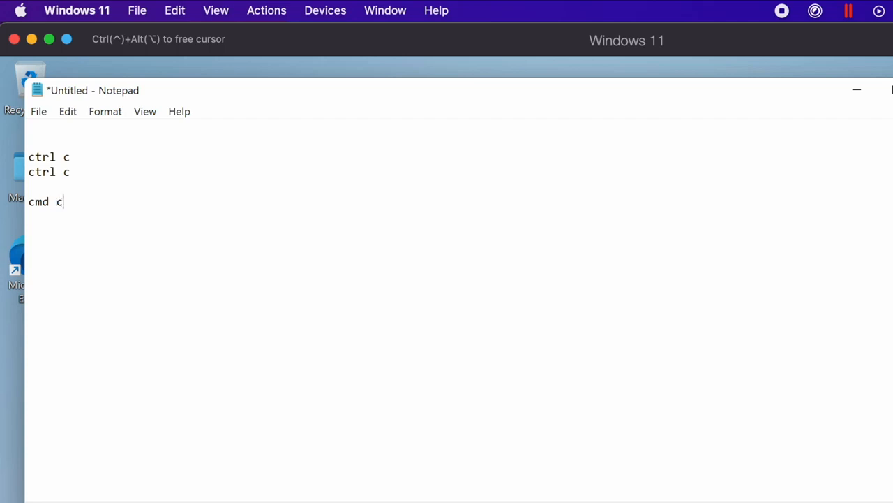
key(Return)
text(cmd c)
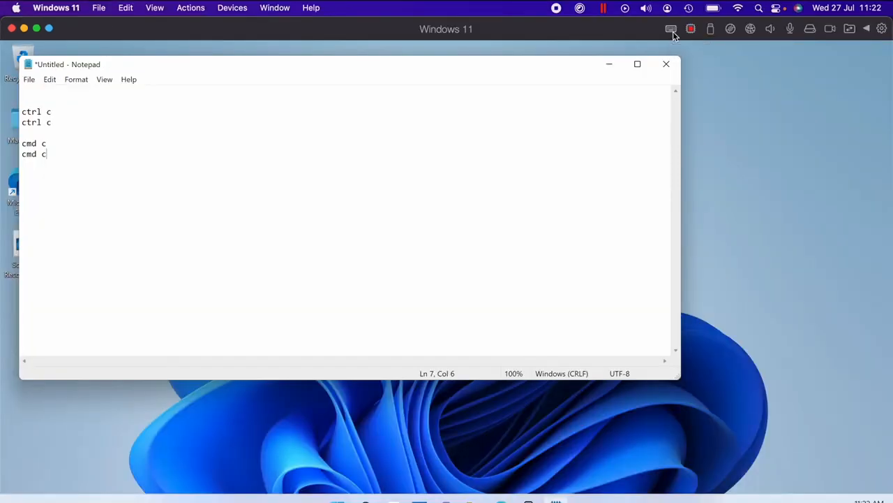
View the keyboard shortcut mapping preferences and cancel without adding a mapping
click(671, 29)
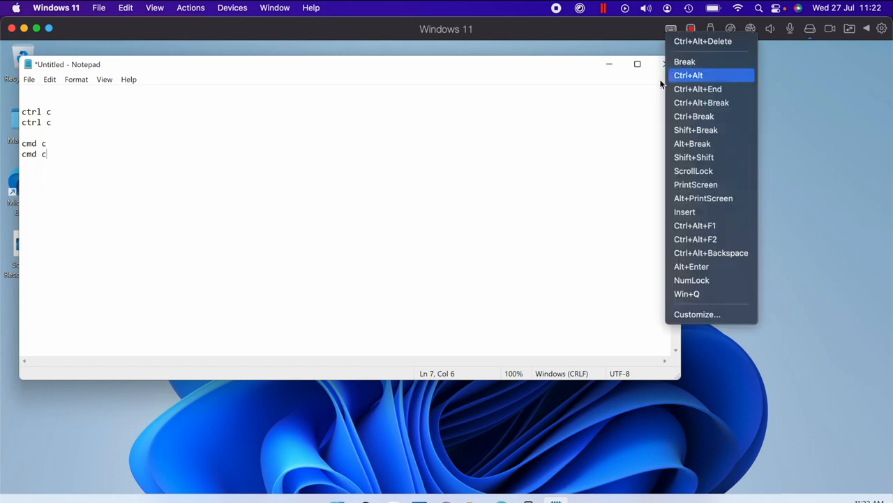
mouse_move(705, 77)
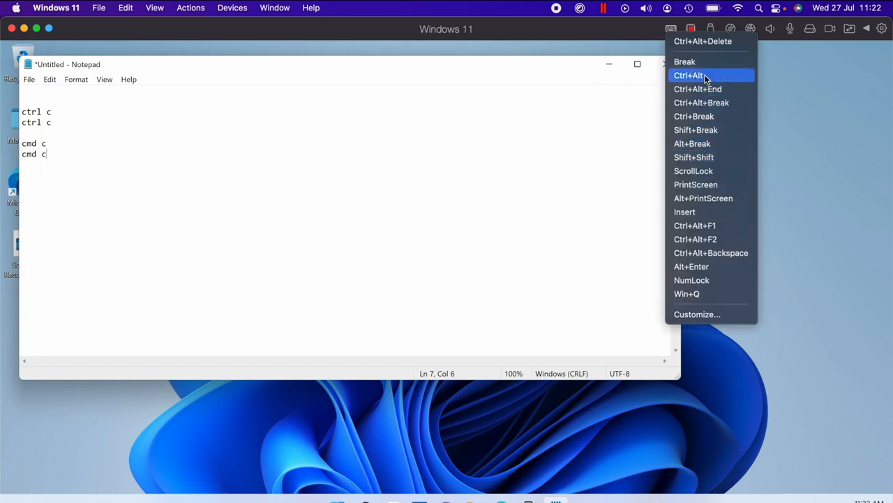
mouse_move(711, 225)
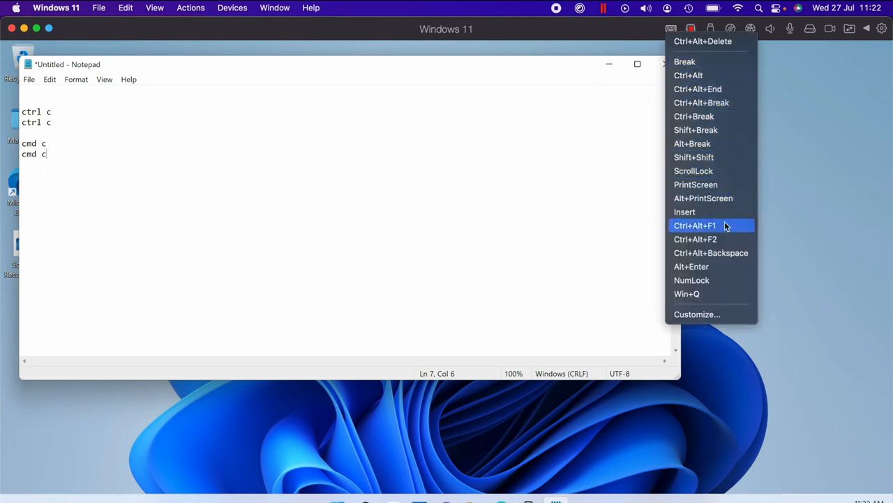
mouse_move(698, 314)
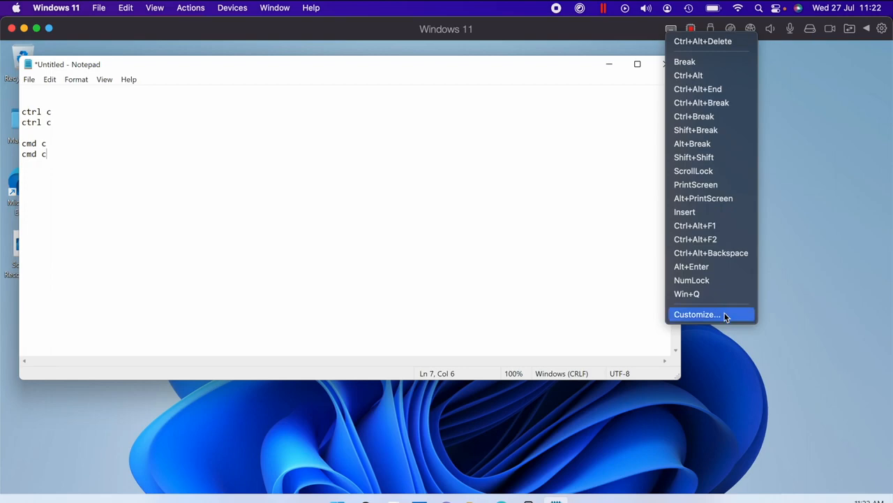
click(696, 314)
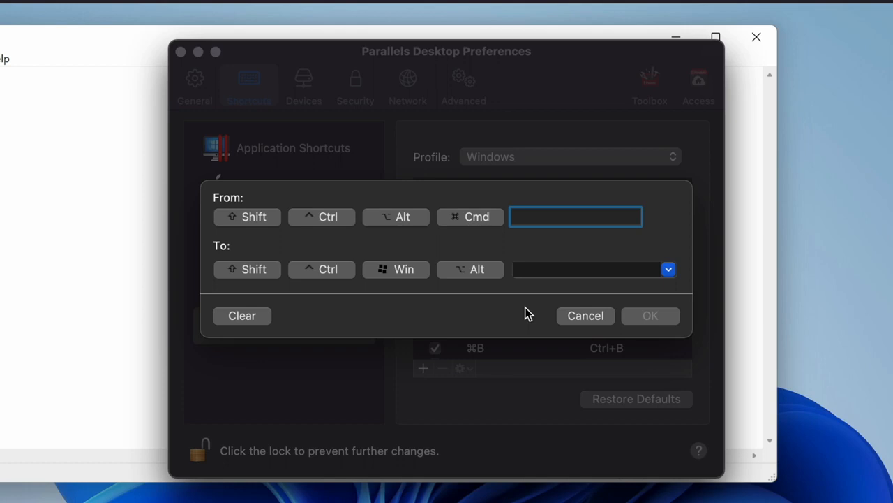
click(585, 315)
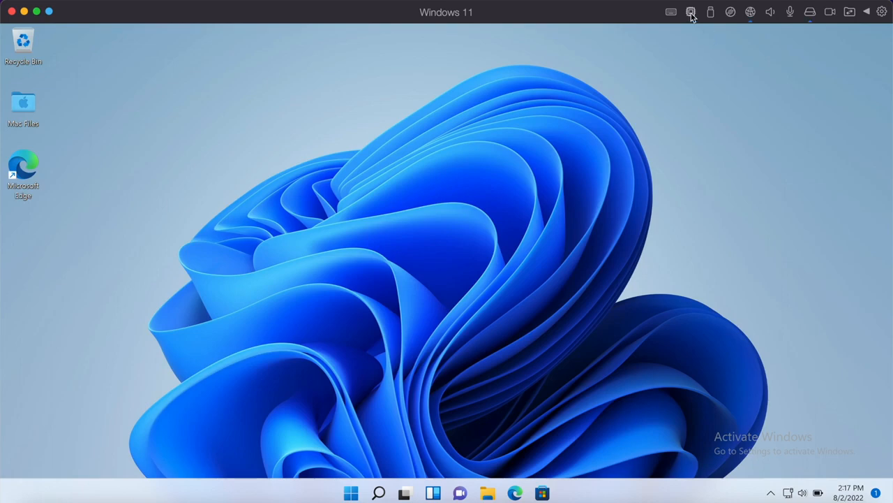
Check the VM's CPU usage, sound output devices, camera sharing and shared folders menus
click(691, 12)
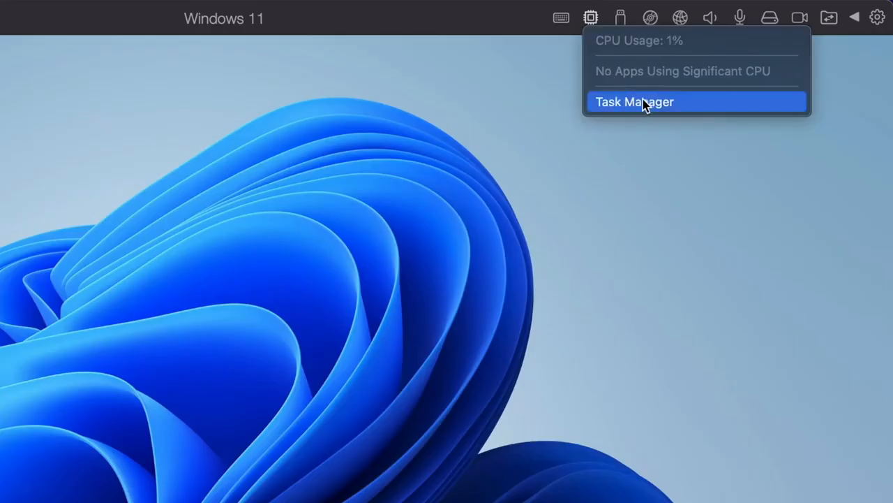
mouse_move(668, 79)
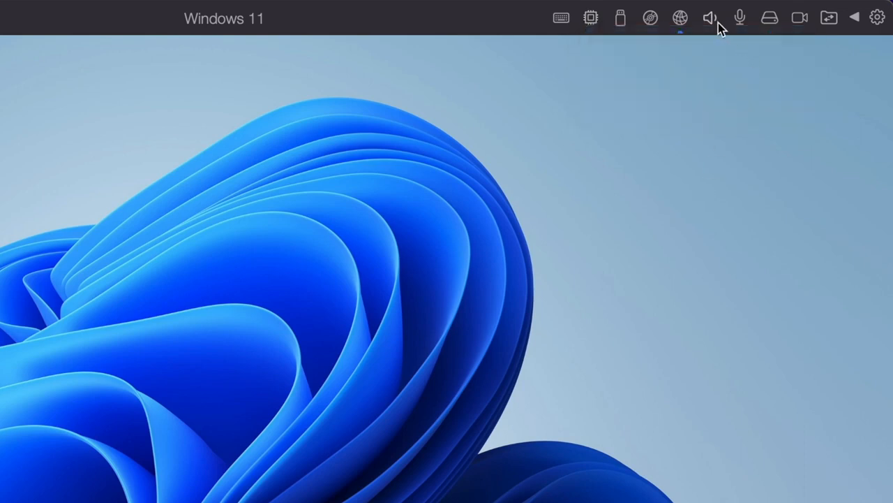
click(709, 17)
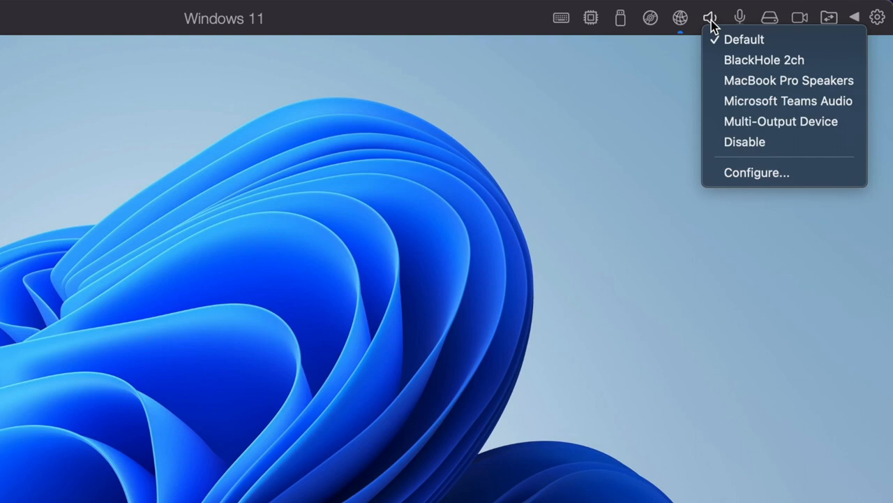
click(739, 17)
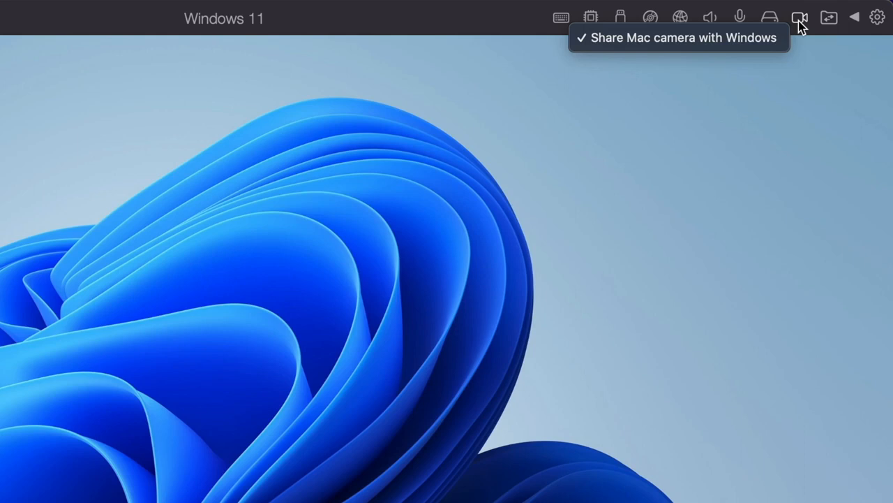
click(829, 16)
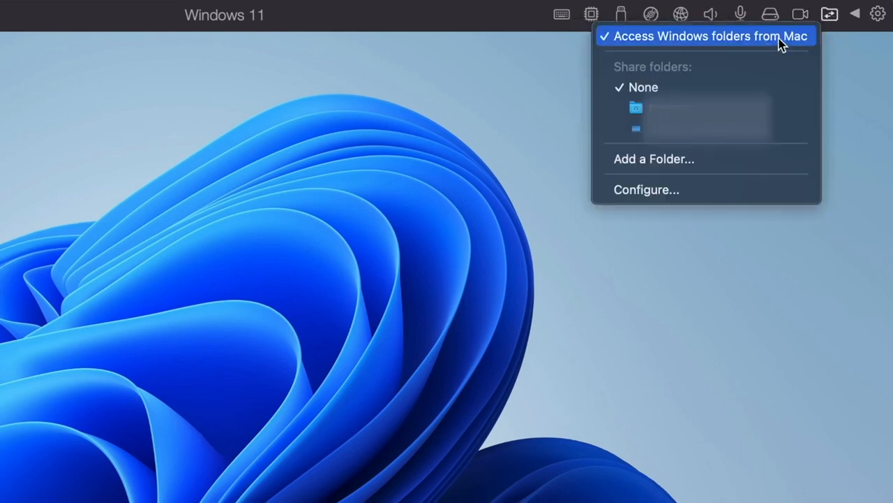
mouse_move(831, 20)
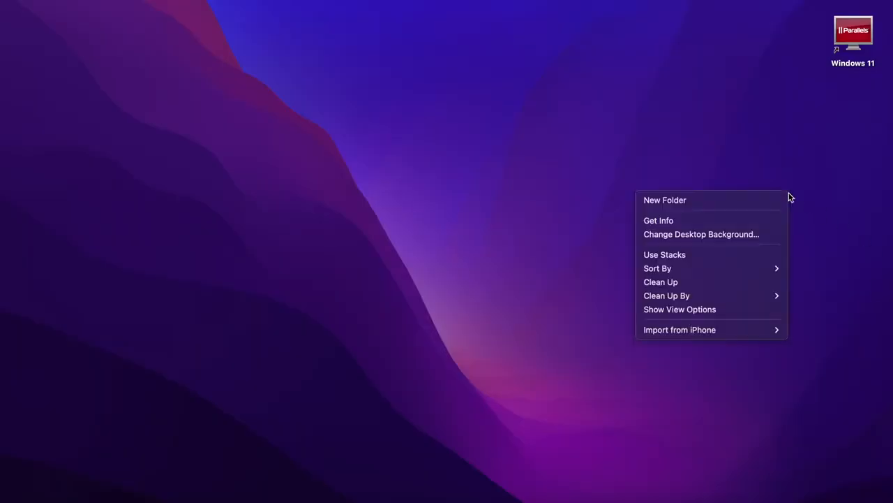
Create a desktop folder named 'Test Windows Mac Folder' and view it in Finder
click(664, 200)
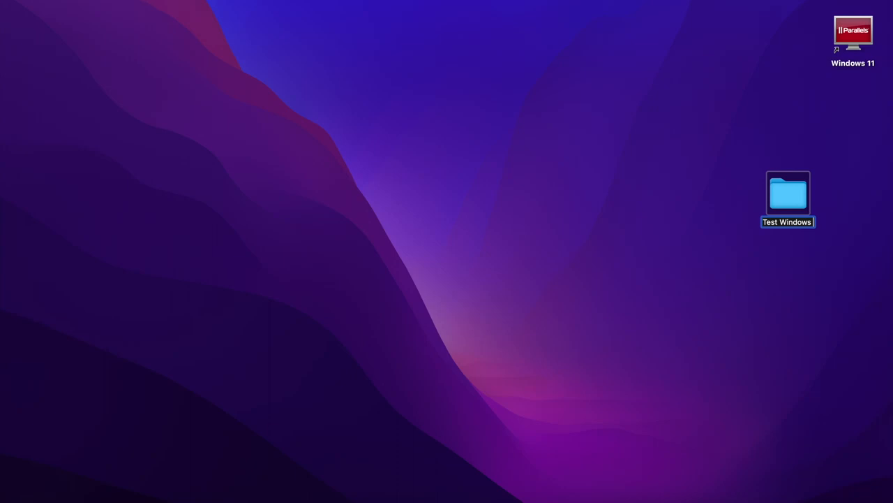
text(Mac Folder)
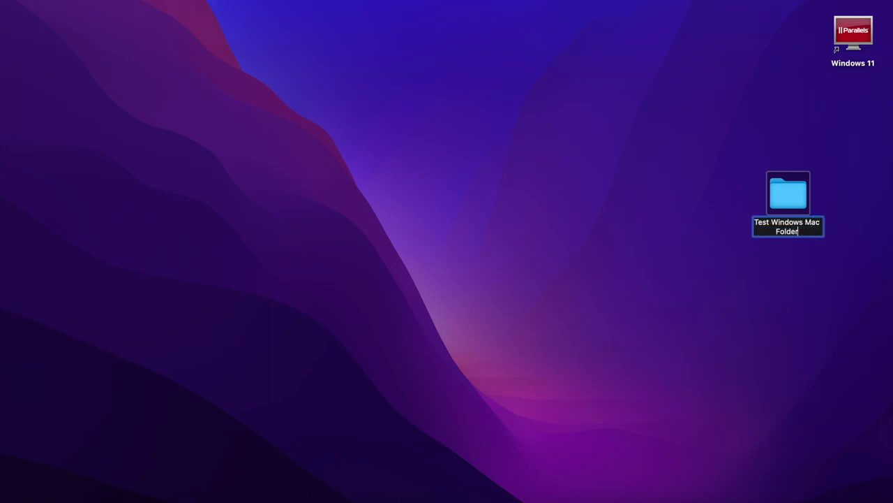
double_click(853, 32)
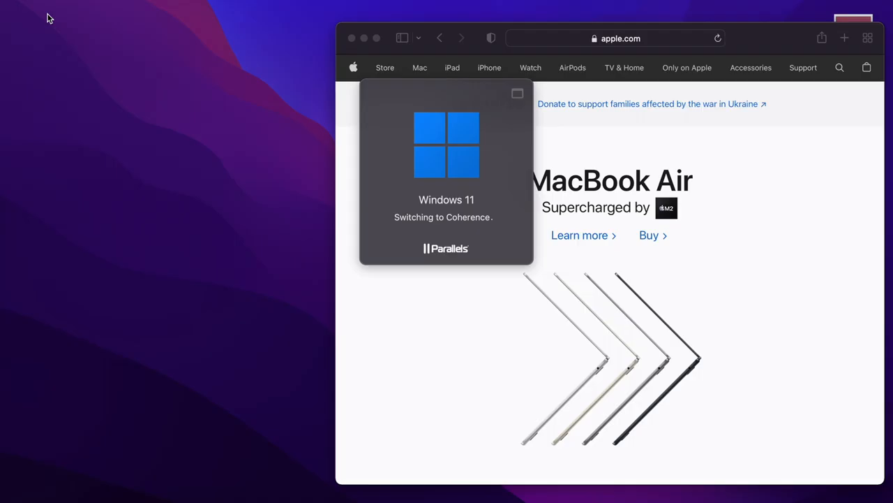
mouse_move(191, 138)
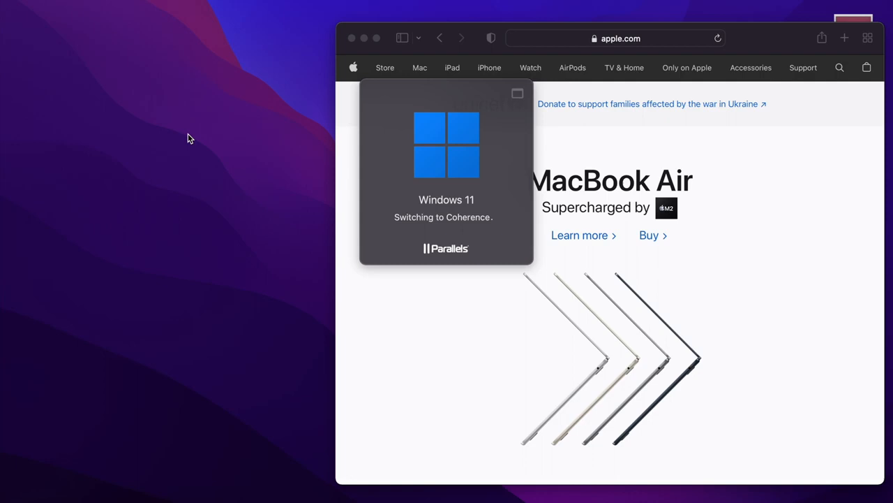
mouse_move(350, 53)
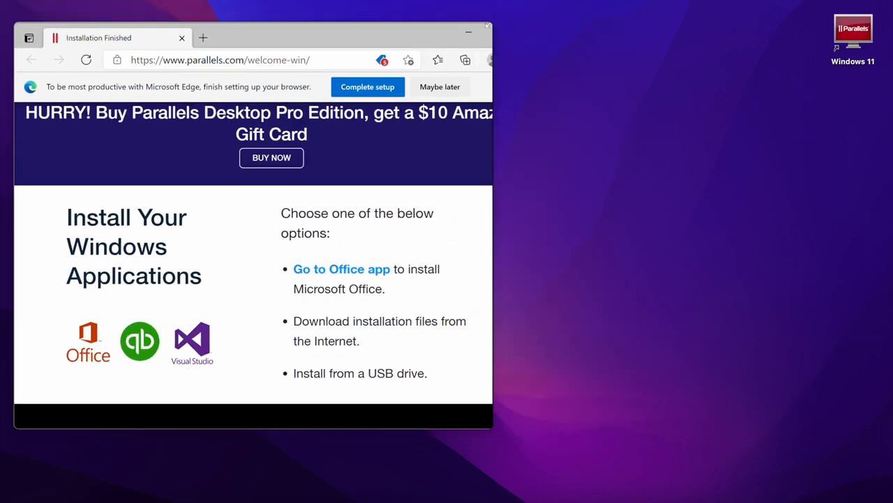
Enter Coherence so the Windows 11 Edge window floats on the Mac desktop
scroll(up, 3)
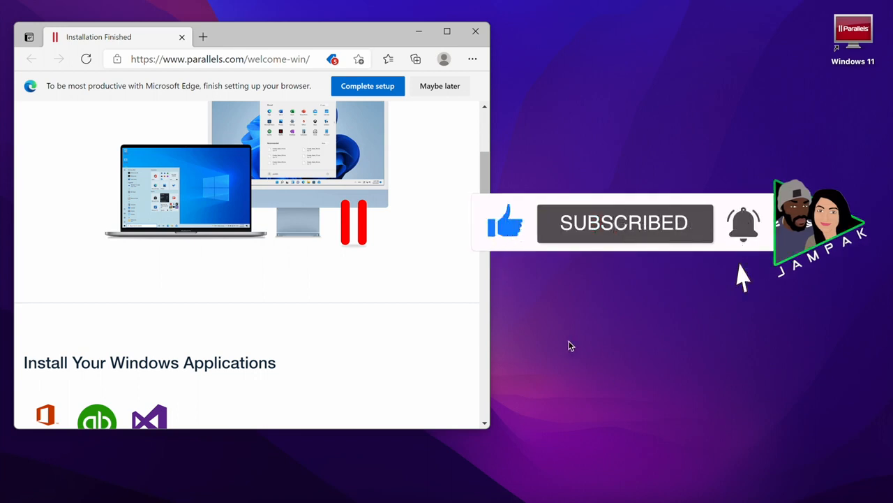
mouse_move(616, 475)
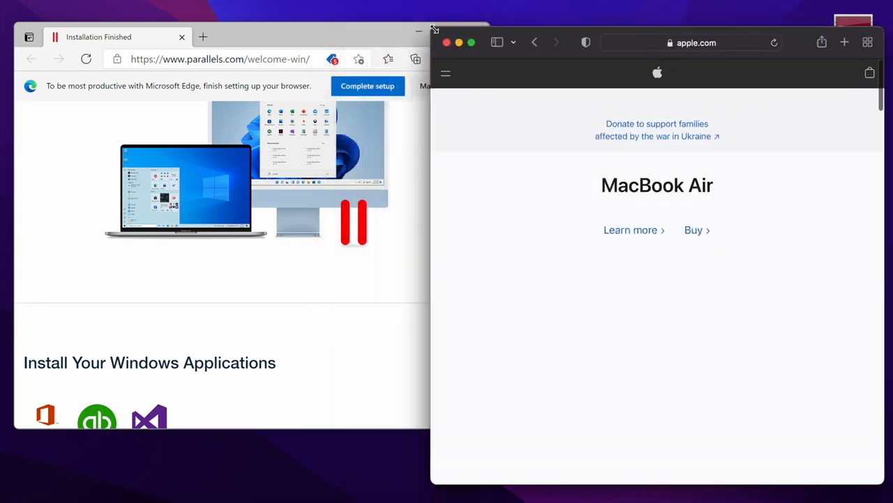
Resize the Windows Edge and Mac Safari windows so each fills half the screen
drag(656, 31, 657, 85)
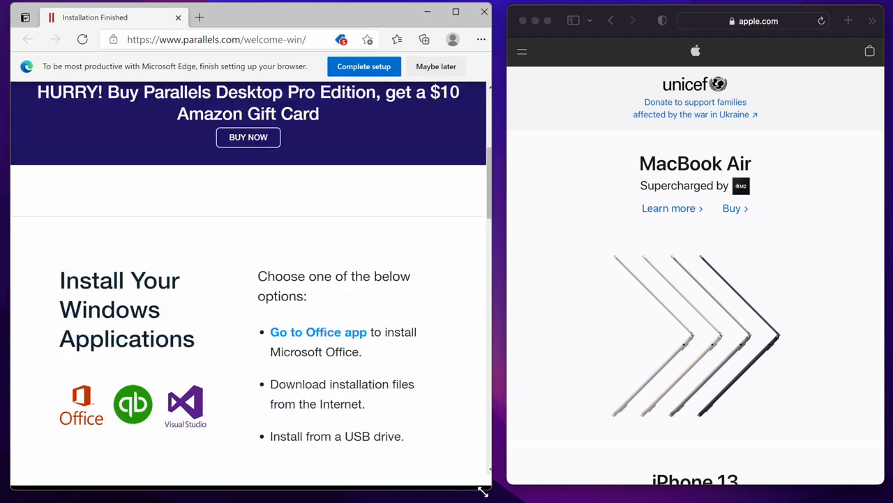
scroll(up, 3)
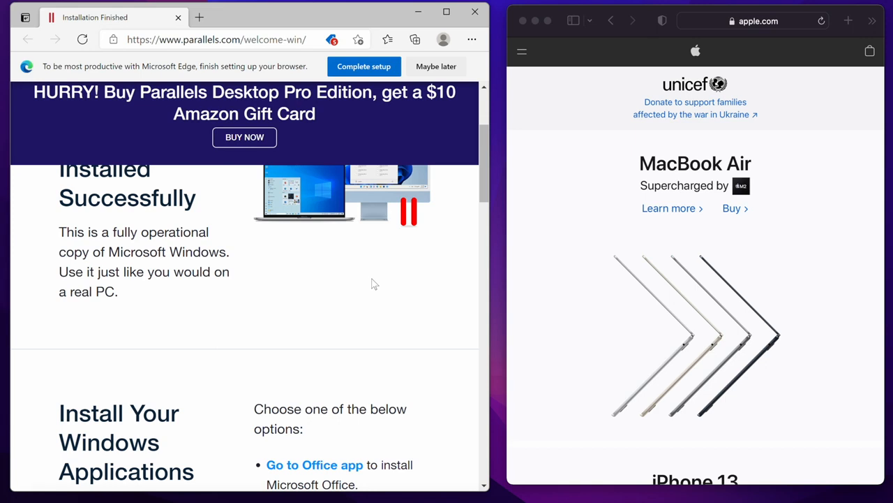
scroll(down, 3)
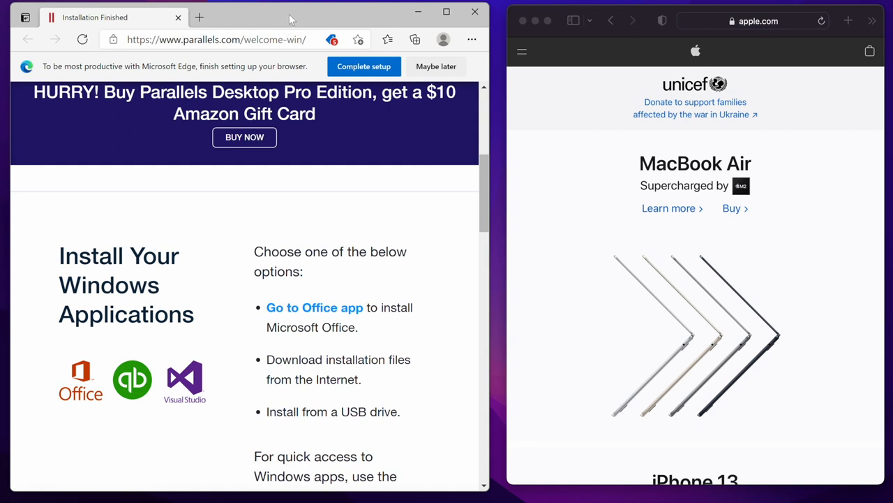
mouse_move(454, 109)
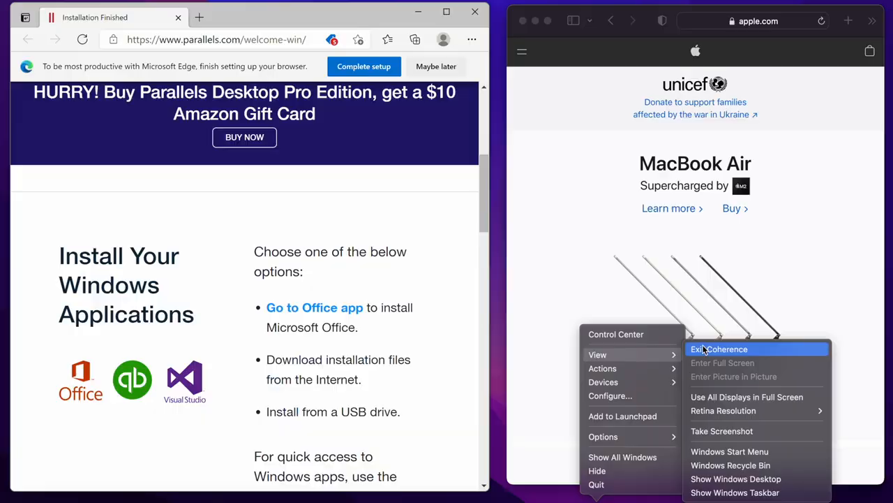
Exit Coherence and shrink Windows 11 into a Picture in Picture window showing YouTube
click(719, 348)
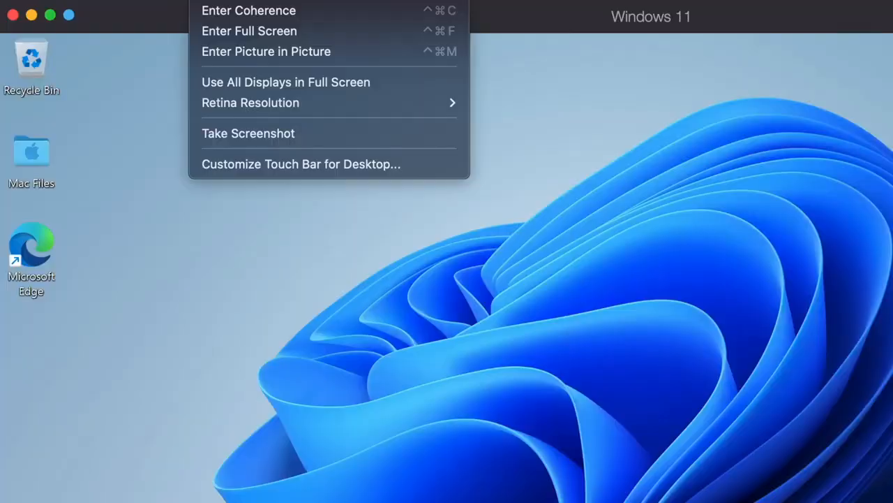
mouse_move(266, 30)
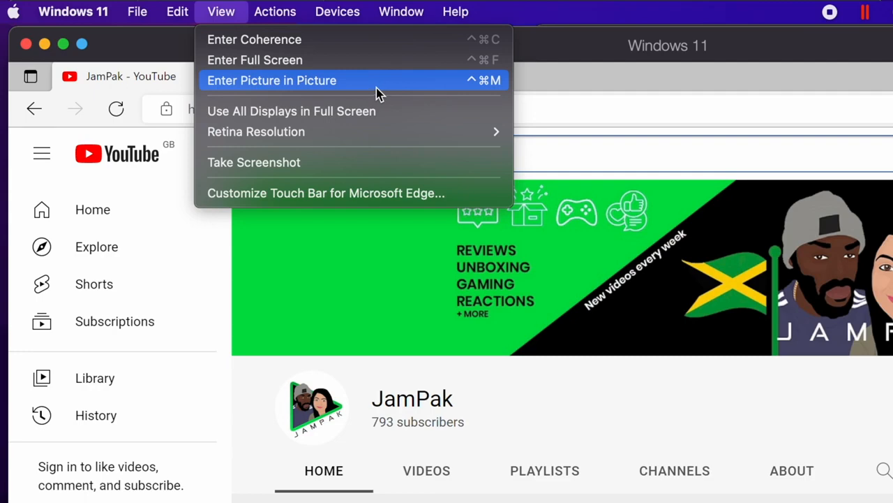
click(272, 79)
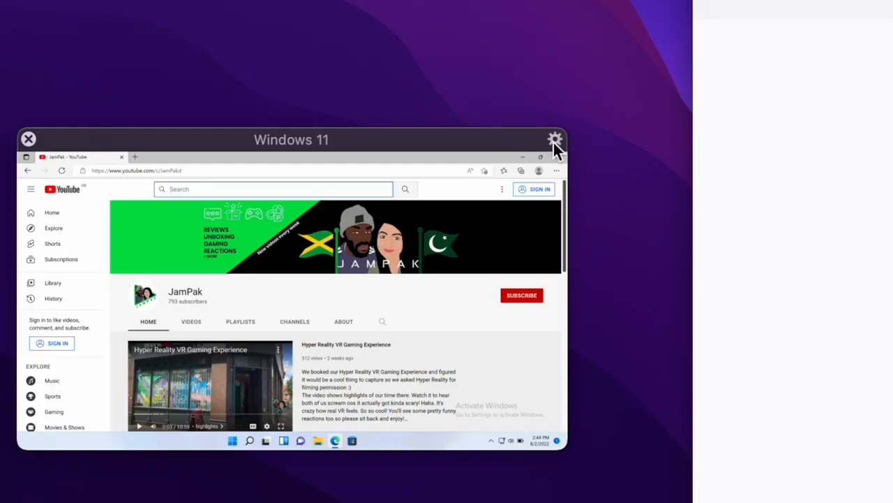
In Picture in Picture settings, drag the Opacity slider down to nearly Transparent
click(555, 139)
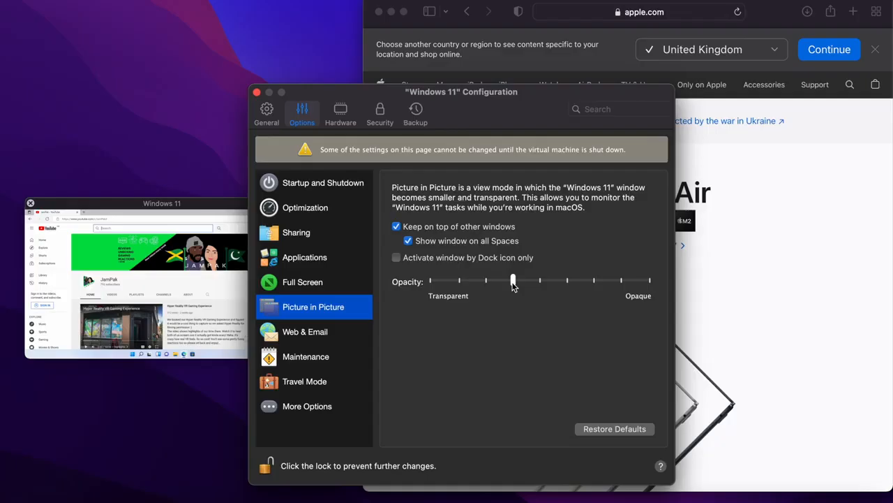
drag(513, 281, 433, 280)
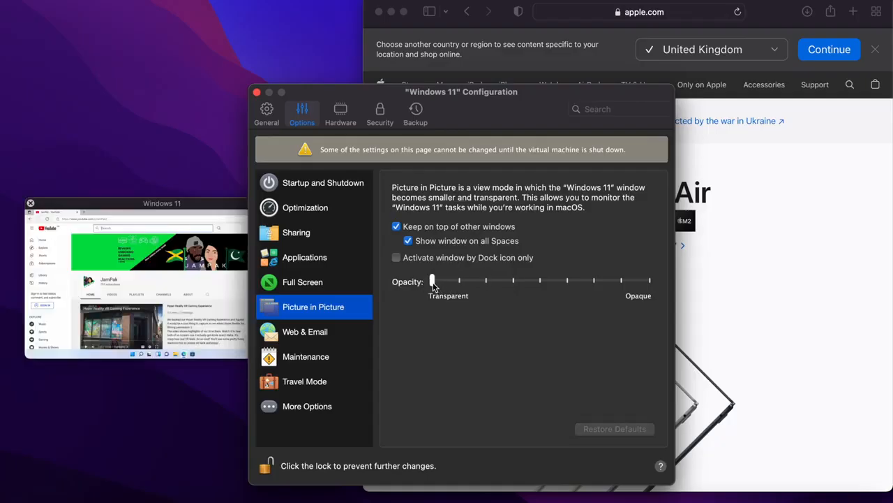
drag(433, 280, 459, 279)
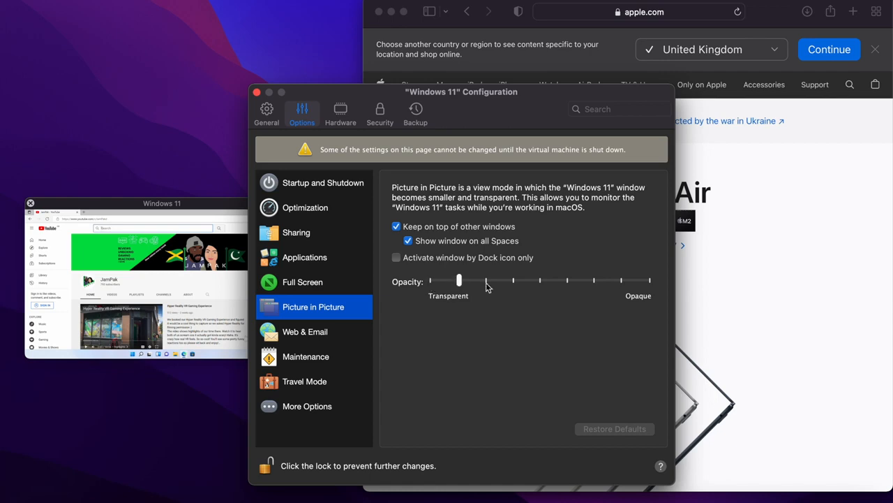
drag(459, 280, 431, 280)
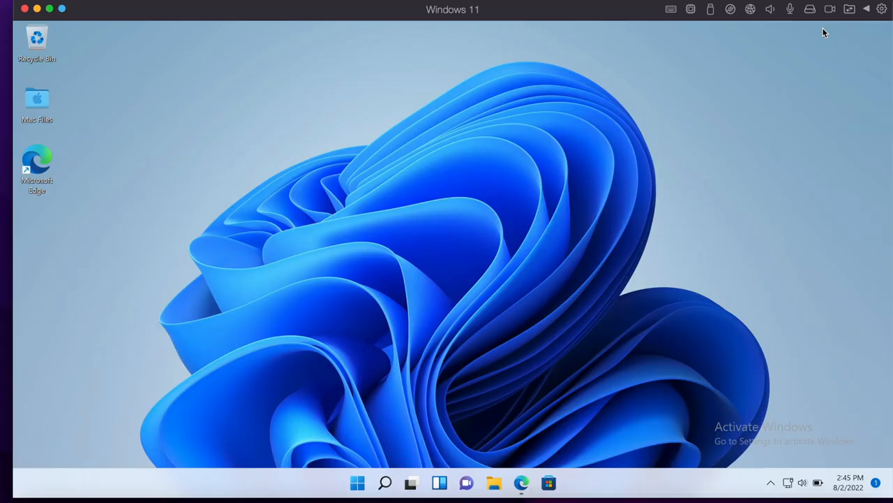
Draw a red heart next to the green 'I Love' handwriting on the Paint canvas
click(691, 10)
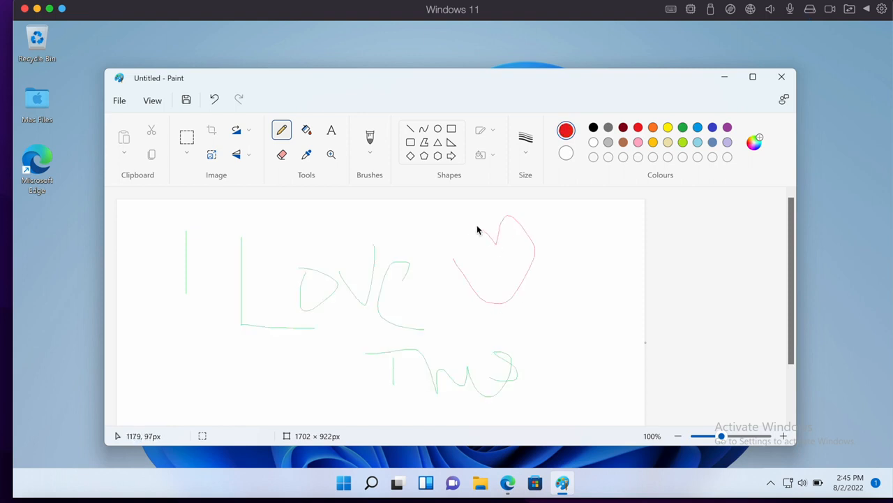
drag(478, 230, 467, 272)
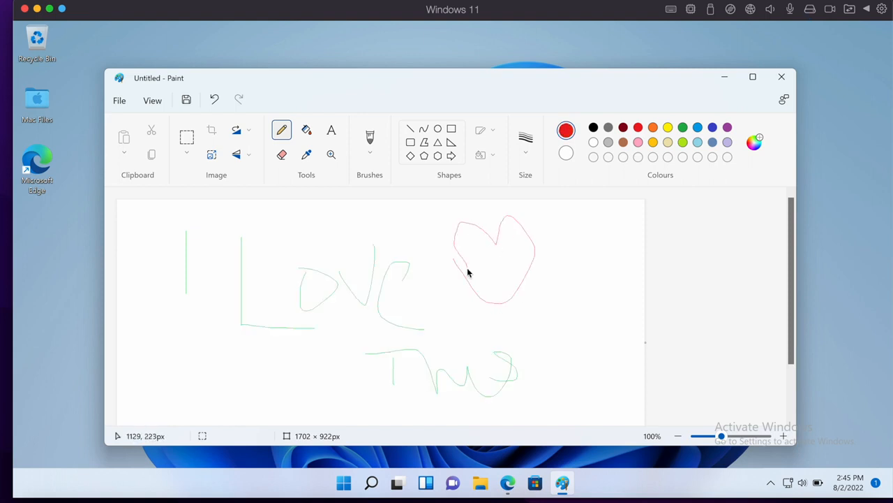
mouse_move(457, 72)
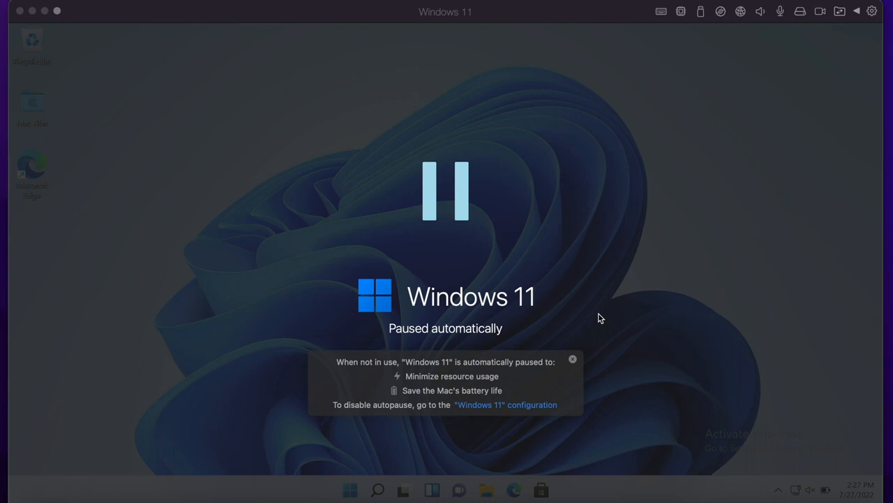
mouse_move(622, 294)
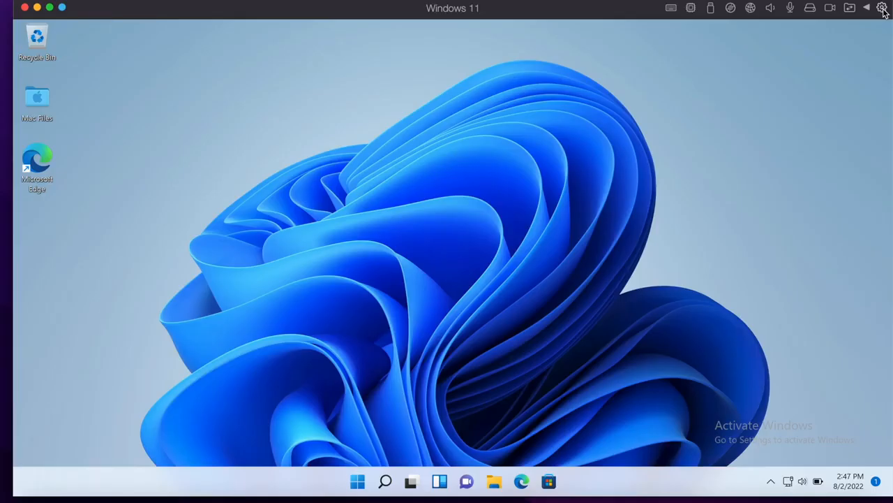
Review the 'Pause Windows after' idle-delay choices in Startup and Shutdown, then resume the paused VM
click(881, 7)
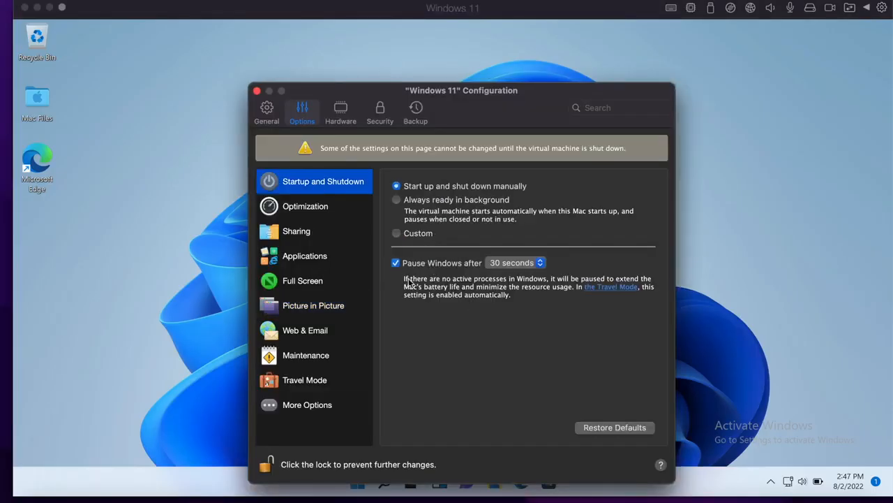
click(515, 263)
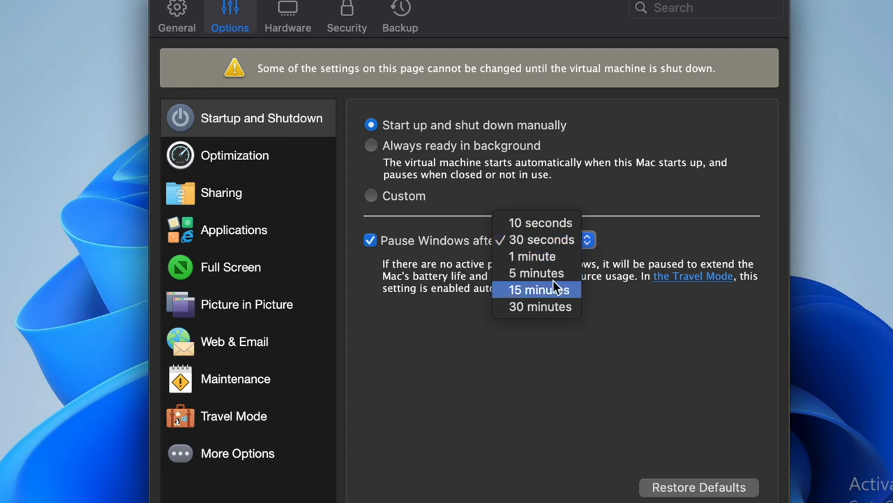
mouse_move(542, 240)
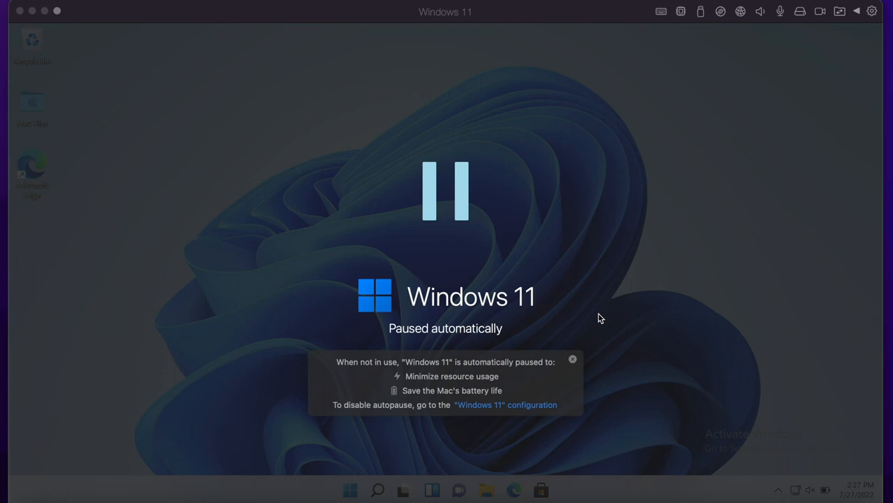
mouse_move(643, 294)
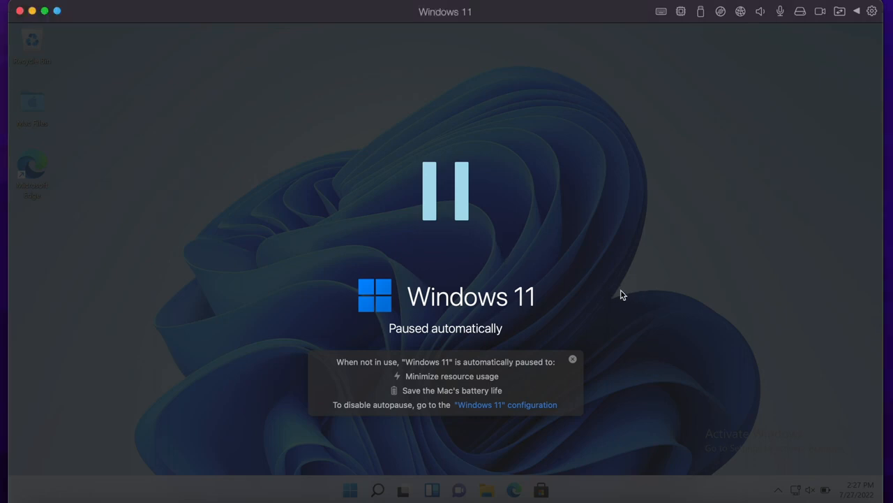
click(405, 492)
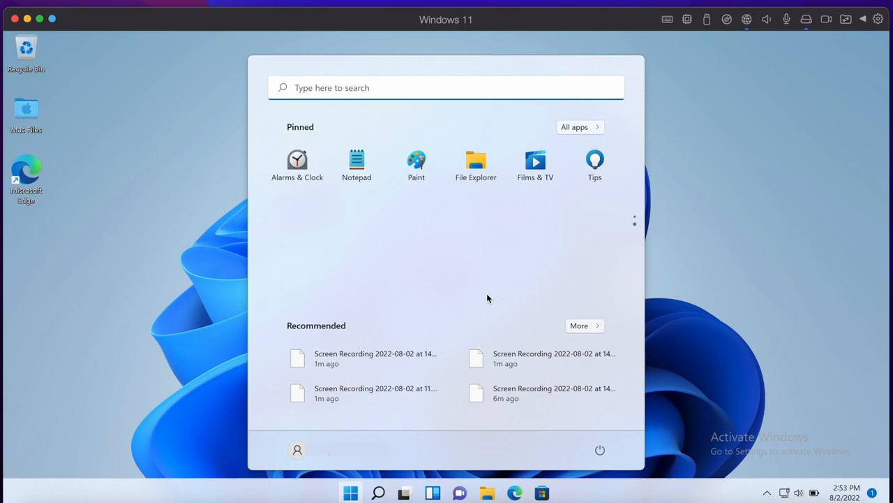
Resume Windows 11, close the Office welcome window and launch Apple TV on the Mac
click(350, 493)
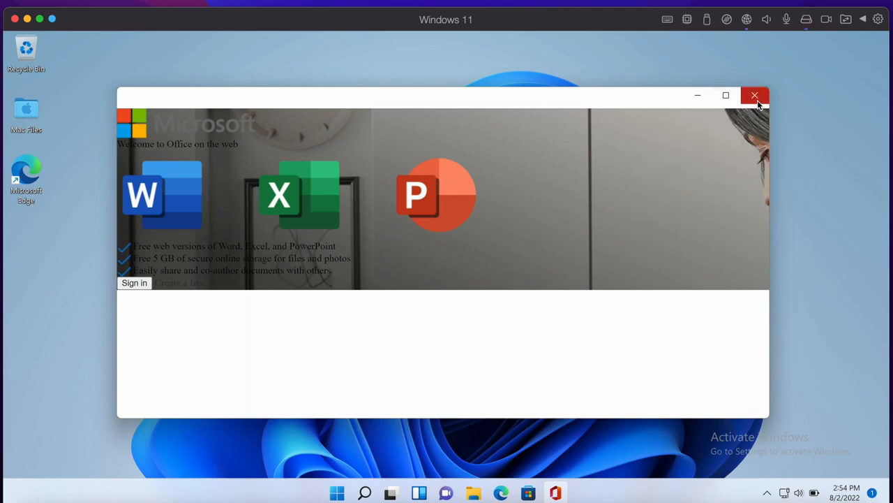
click(755, 95)
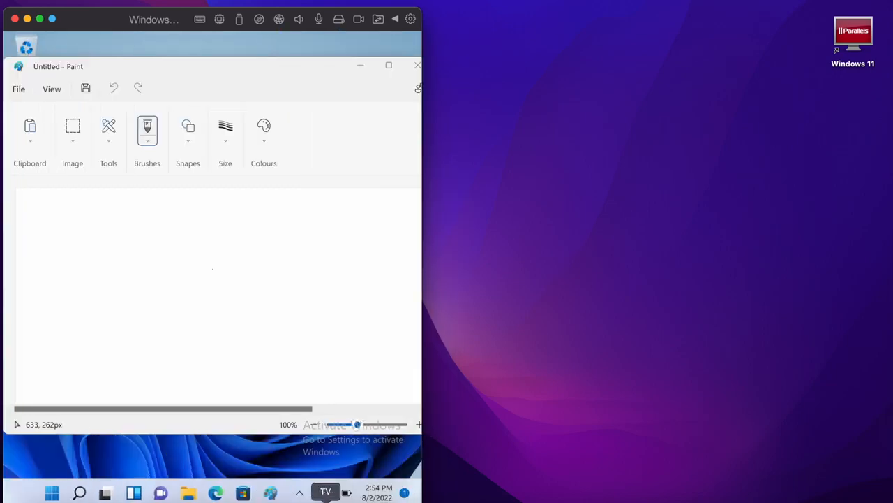
click(325, 492)
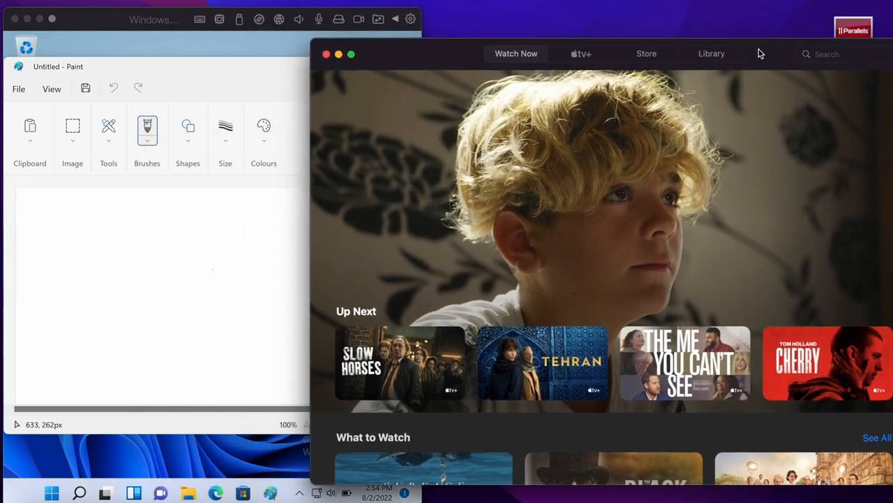
mouse_move(235, 237)
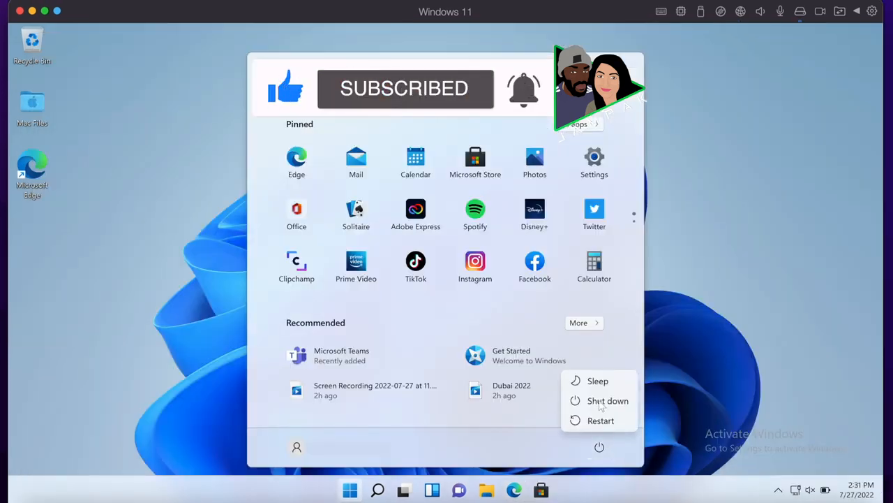
Shut down Windows 11 from Start > Power
click(607, 400)
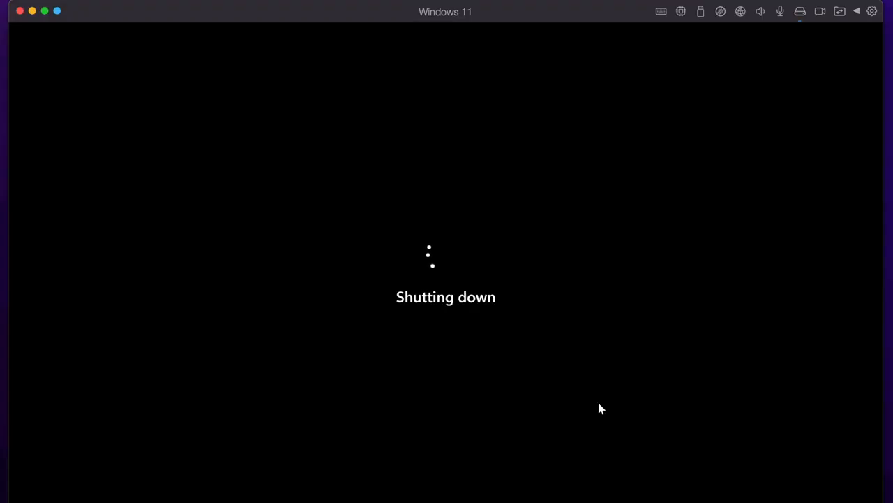